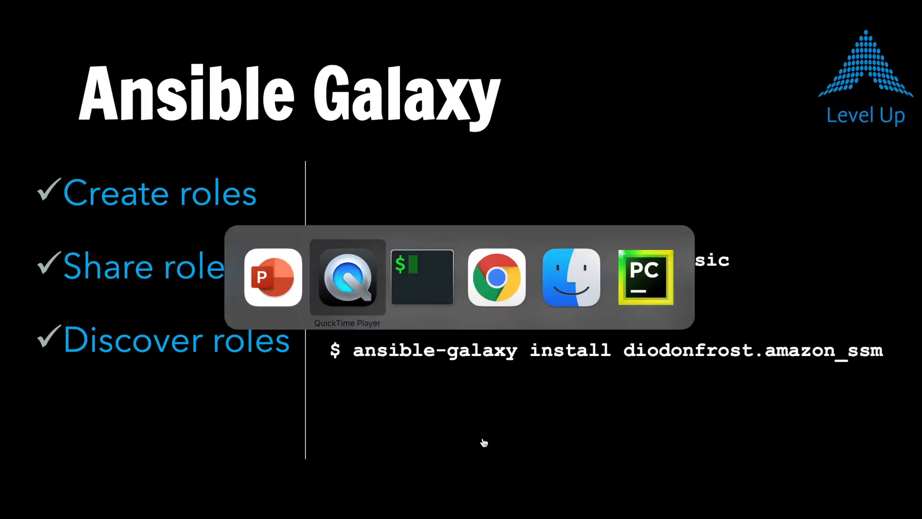
Bring the Terminal window to the front from the PowerPoint slide
click(423, 276)
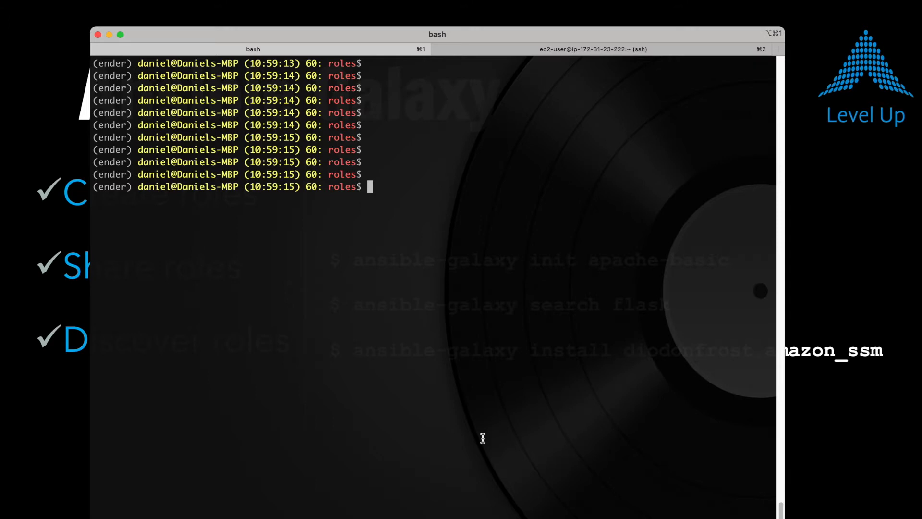
Run ansible-galaxy init apache-simple and list the new role's folder tree
text(ansible-galaxy init apache-simple)
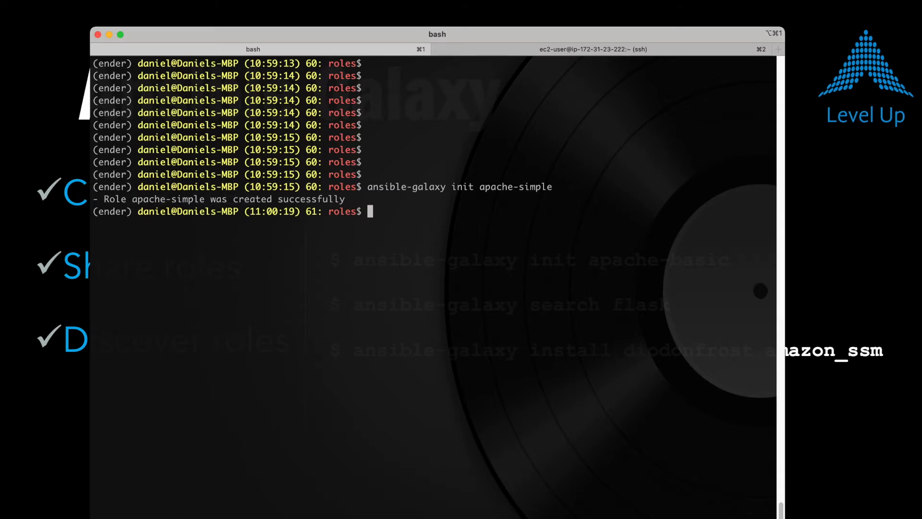
text(tree ap)
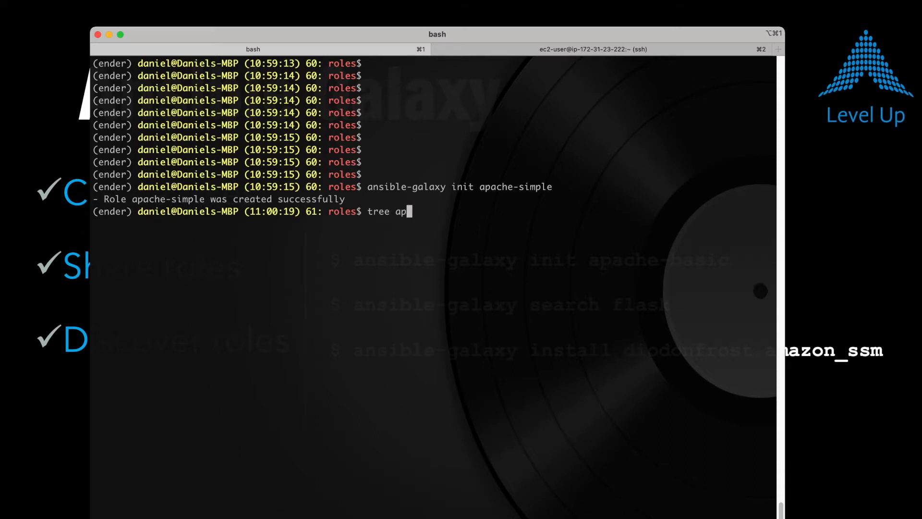
key(Return)
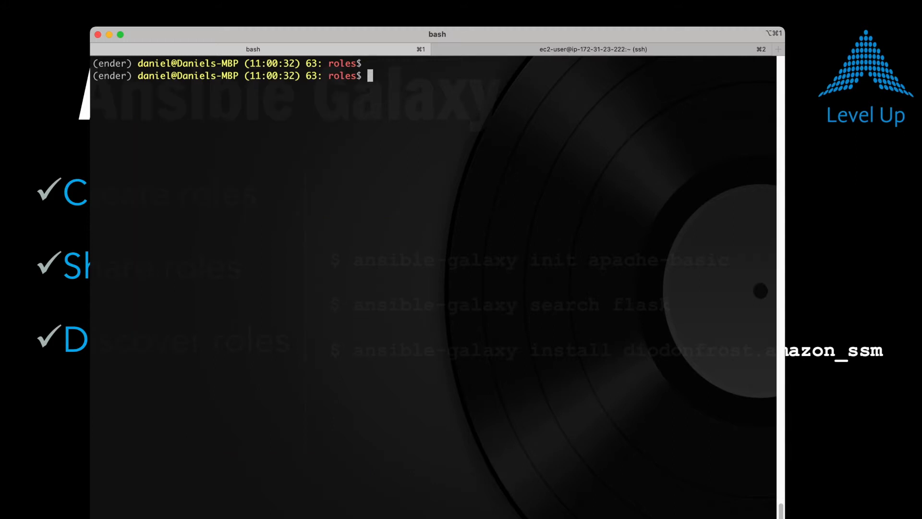
Run ansible-galaxy search flask and move to the GitHub tasks/main.yml page
key(Return)
text(ansible-galaxy search flask)
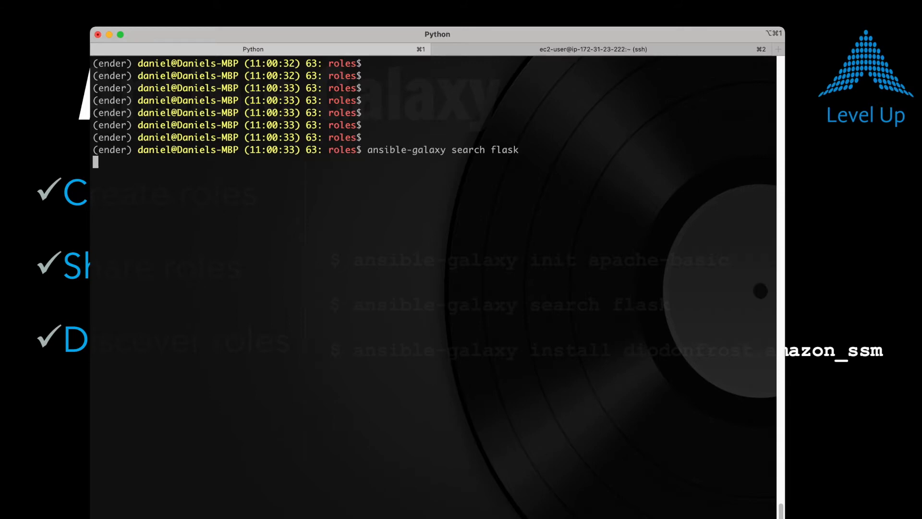
key(Return)
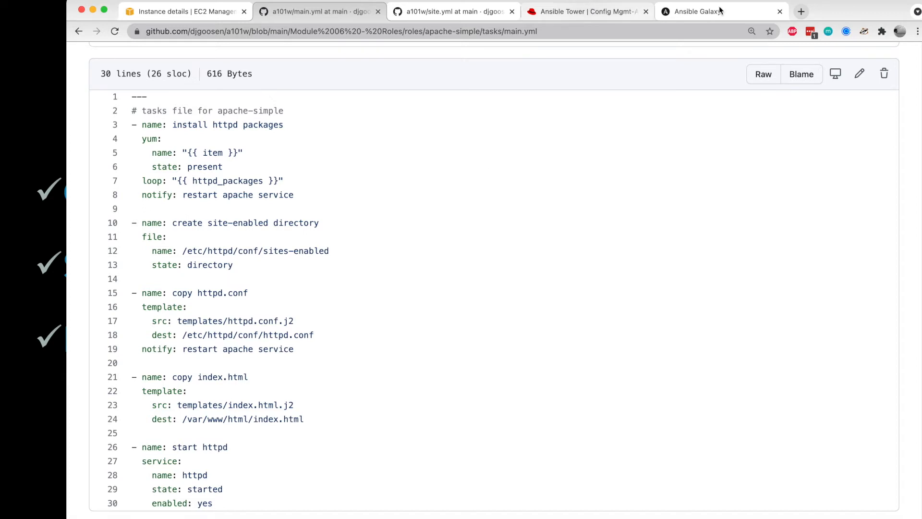
Go to the Ansible Galaxy home page and browse the System role category
click(721, 12)
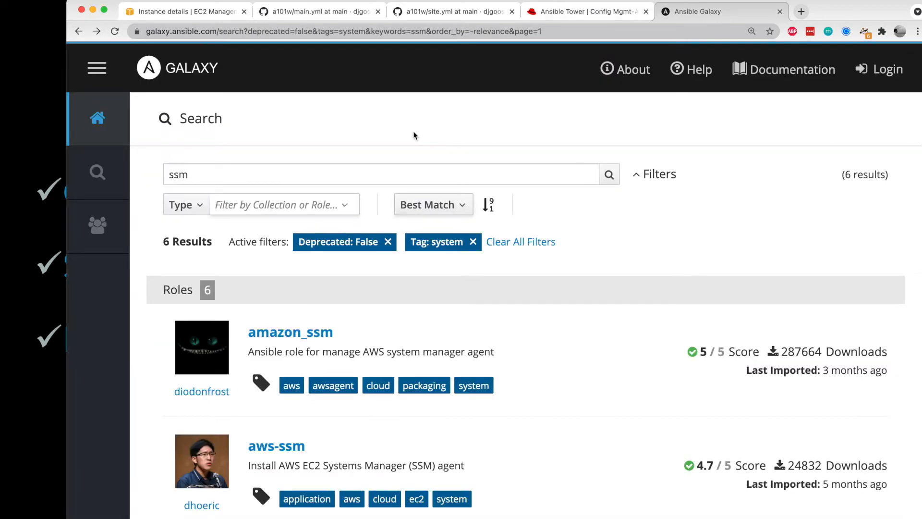
mouse_move(98, 118)
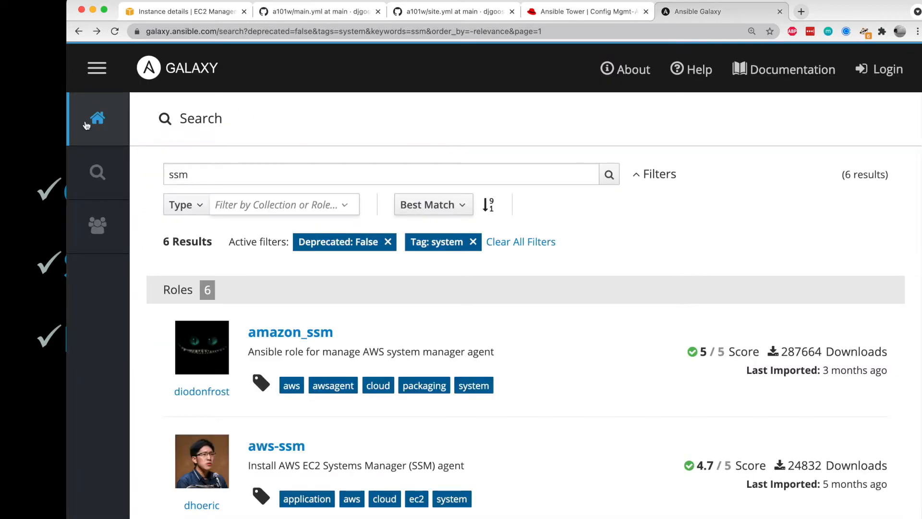
click(97, 119)
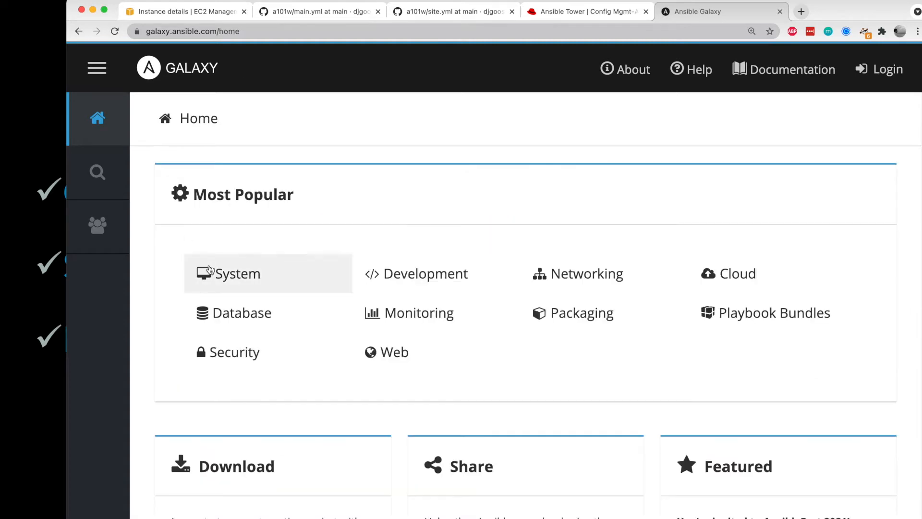
click(235, 273)
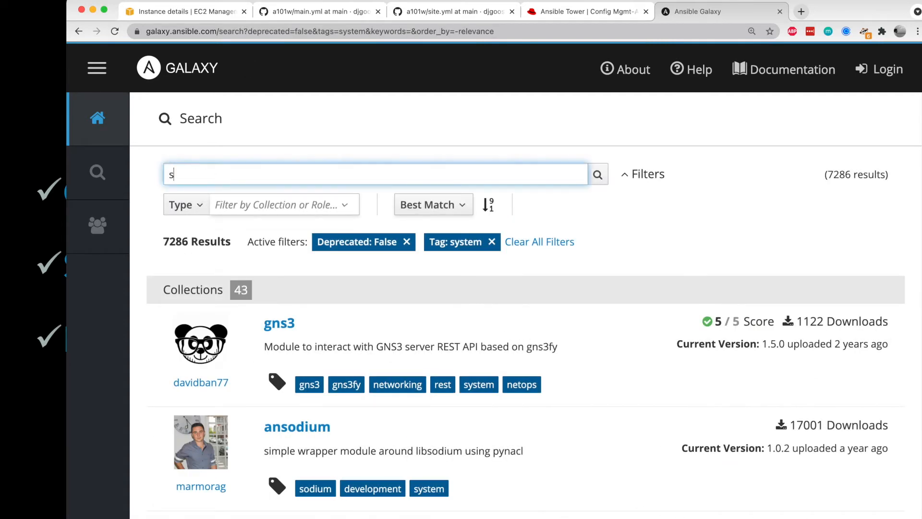
Search system roles for ssm and view the amazon_ssm role's installation details
text(sm)
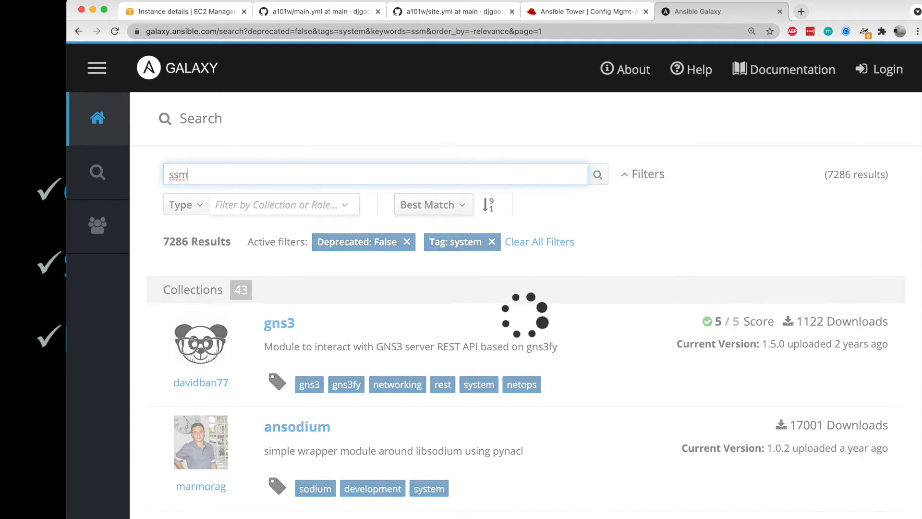
click(596, 174)
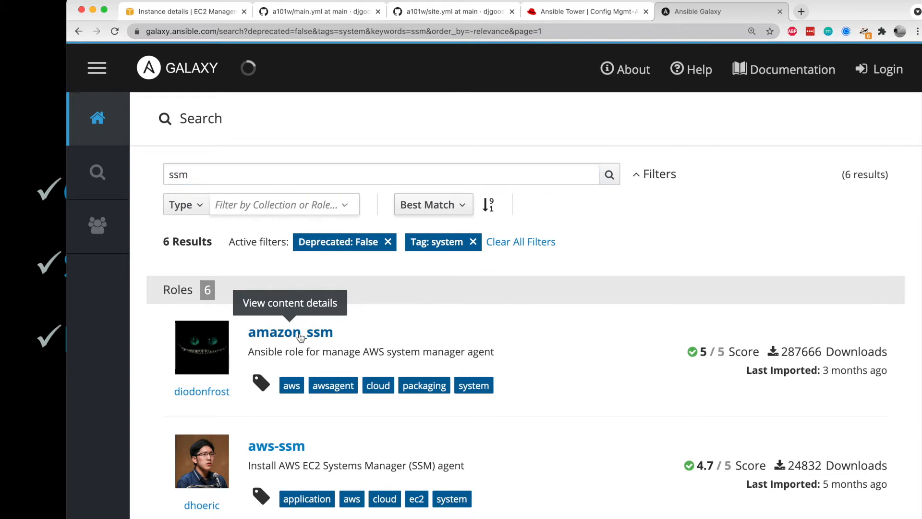
click(290, 333)
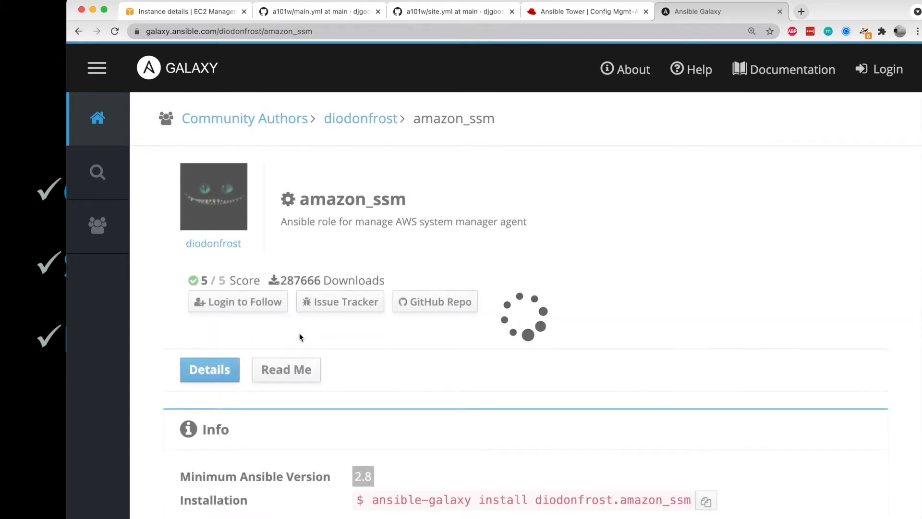
scroll(down, 3)
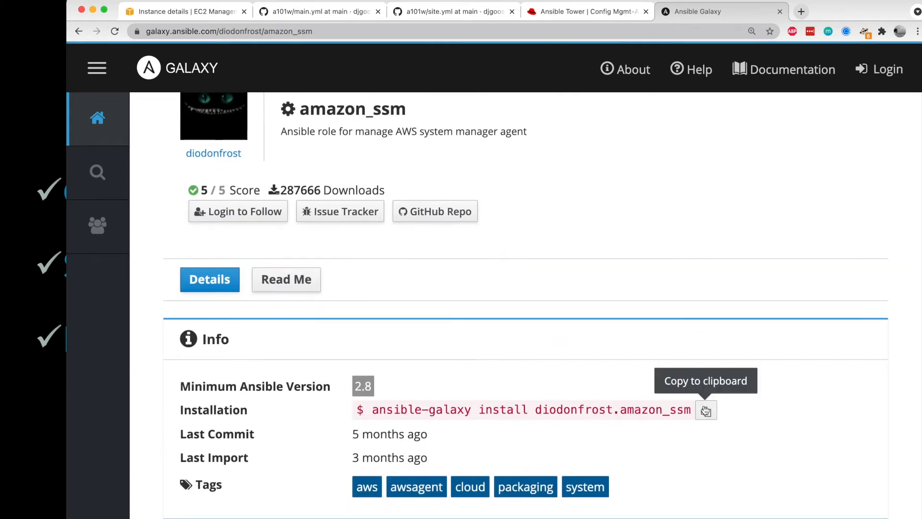
mouse_move(376, 493)
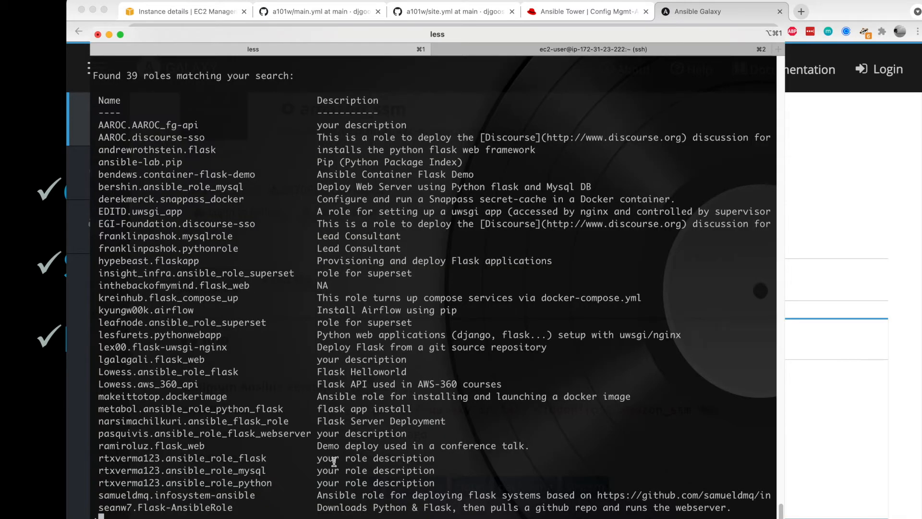
Exit the search results and install the diodonfrost.amazon_ssm role with ansible-galaxy
key(q)
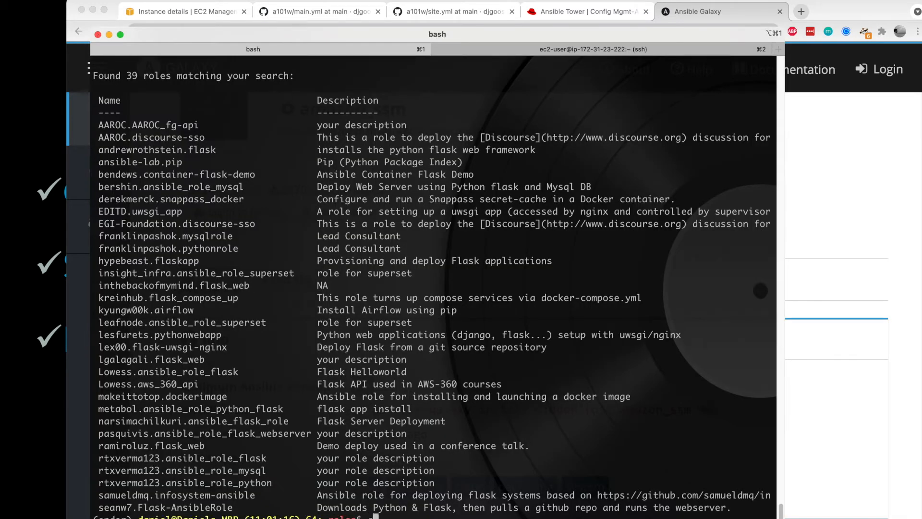
text(ansible-galaxy install diodonfrost.amazon_ssm)
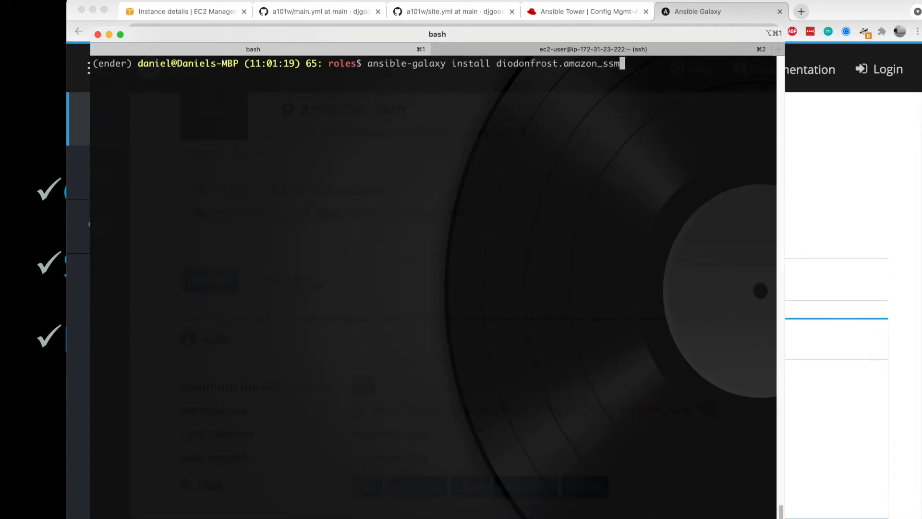
key(Return)
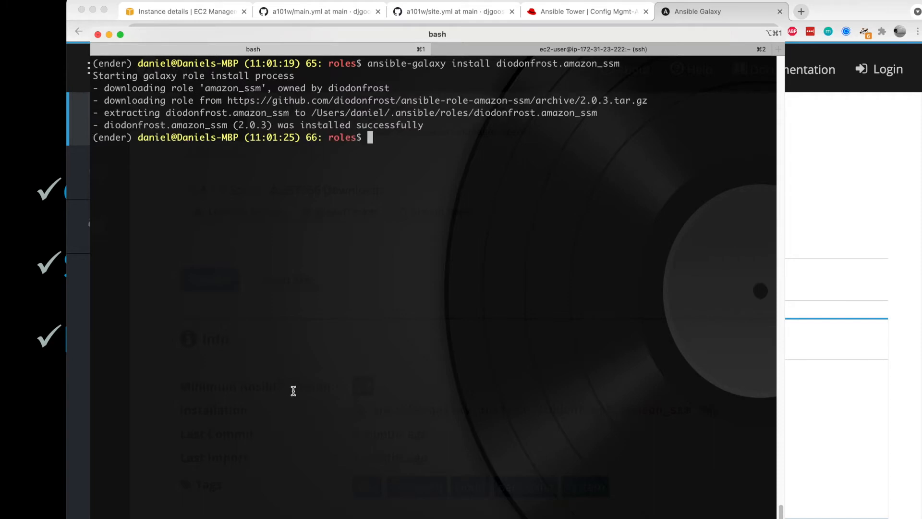
mouse_move(460, 124)
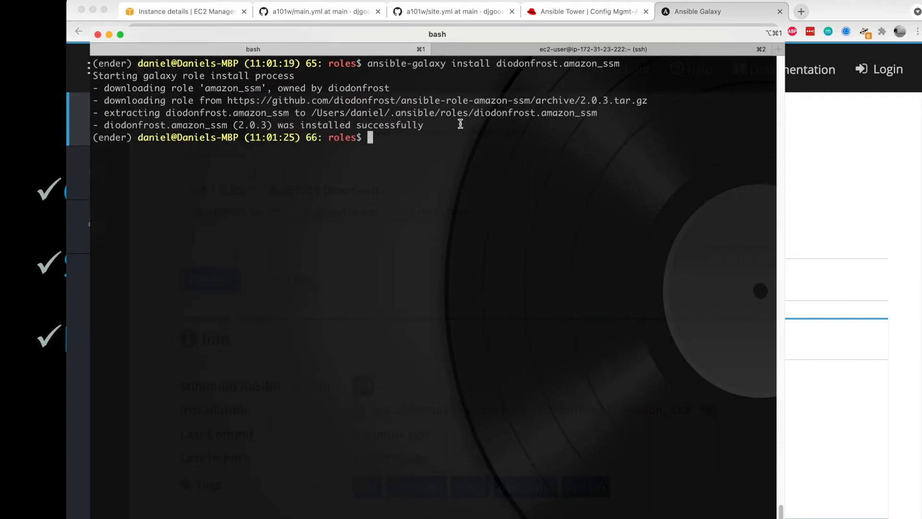
List the installed diodonfrost.amazon_ssm role's directory tree
text(t)
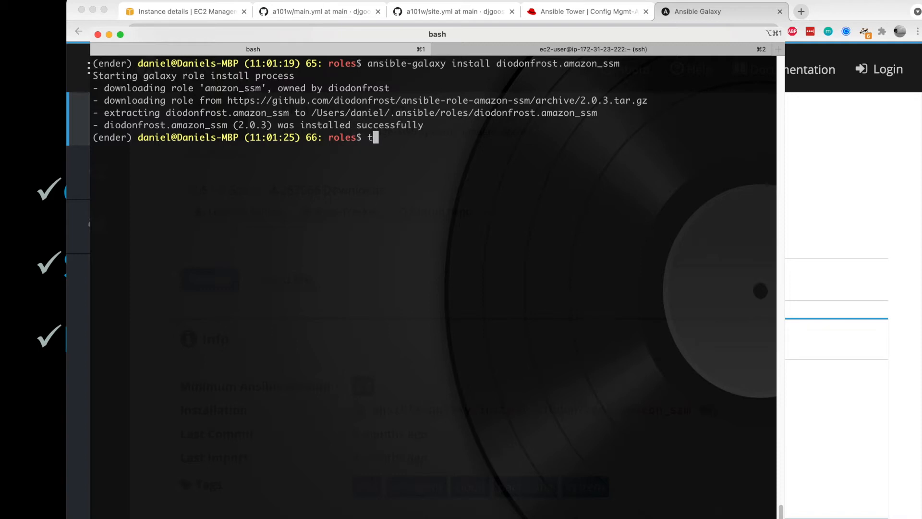
text(ree diodonfrost.amazon_ssm/)
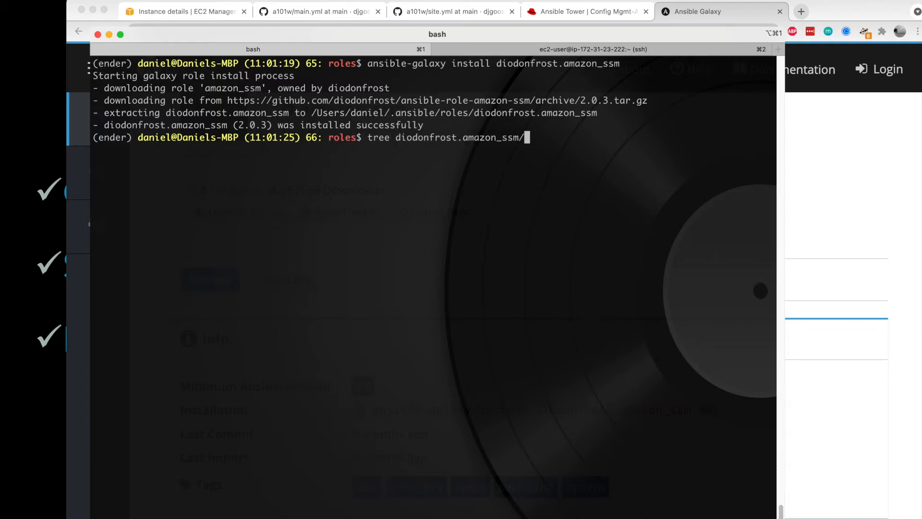
key(Return)
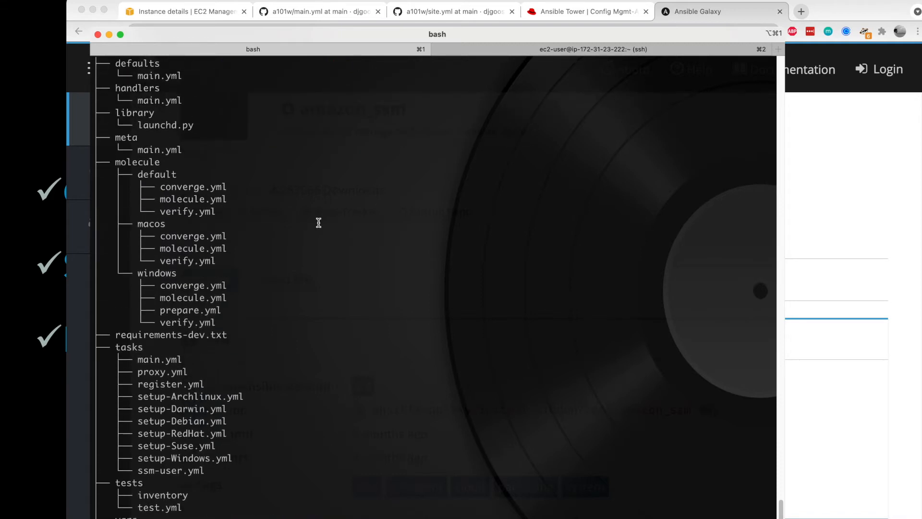
View the amazon_ssm role's tasks/main.yml in vim, then return to apache-simple's tasks file on GitHub
scroll(down, 3)
text(vim tasks/m)
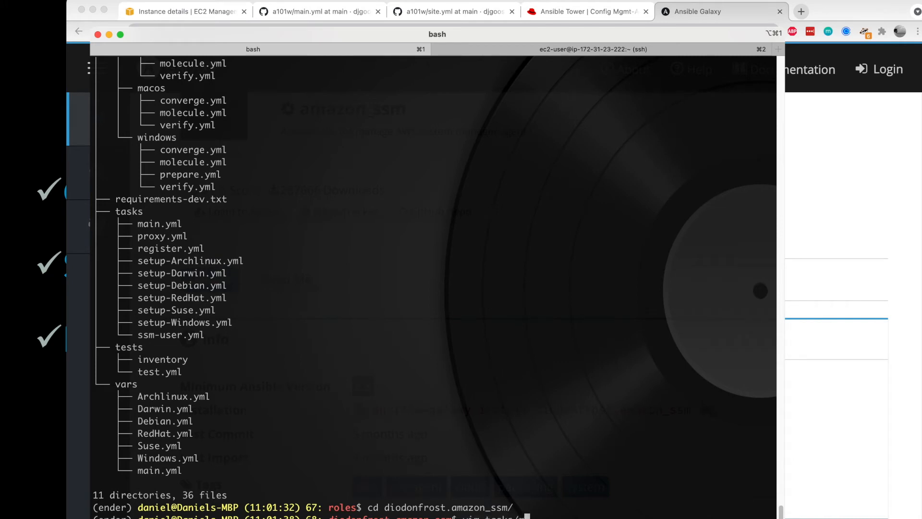
key(Return)
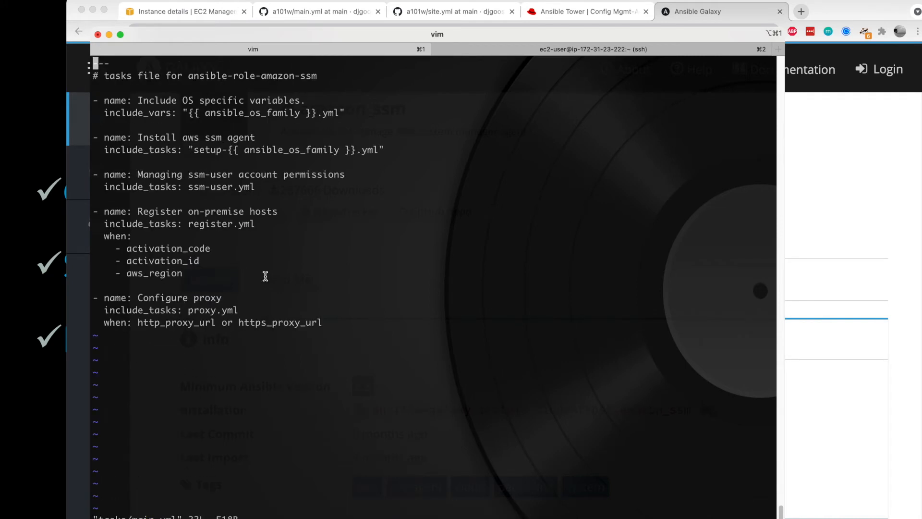
mouse_move(342, 280)
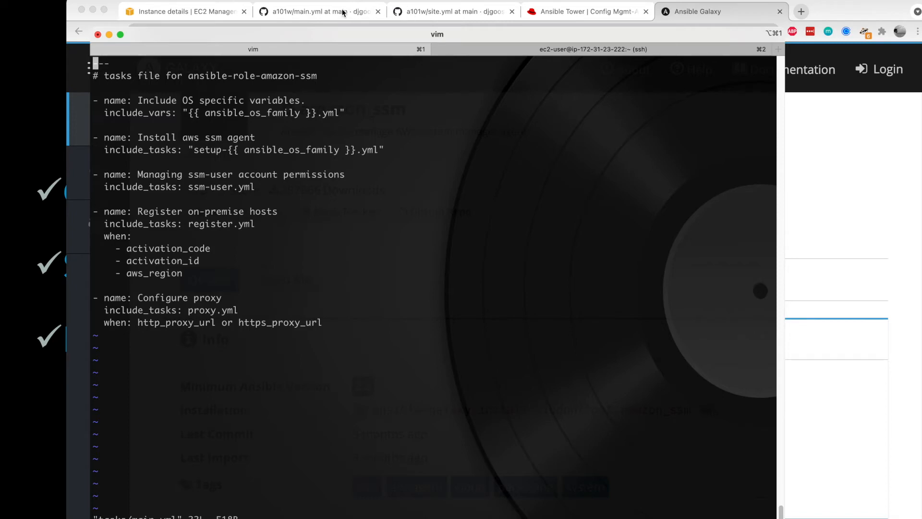
click(317, 12)
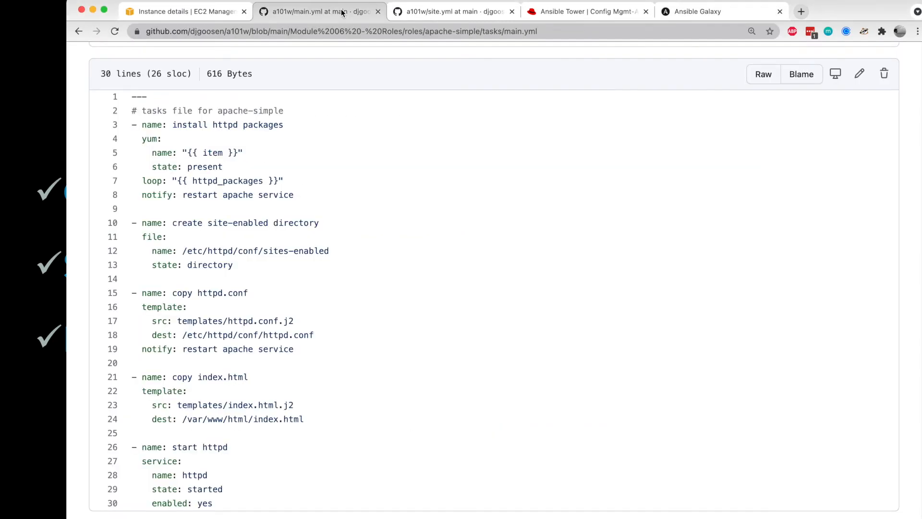
Read apache-simple's tasks/main.yml on GitHub and move to the Module 06 site.yml playbook
scroll(up, 3)
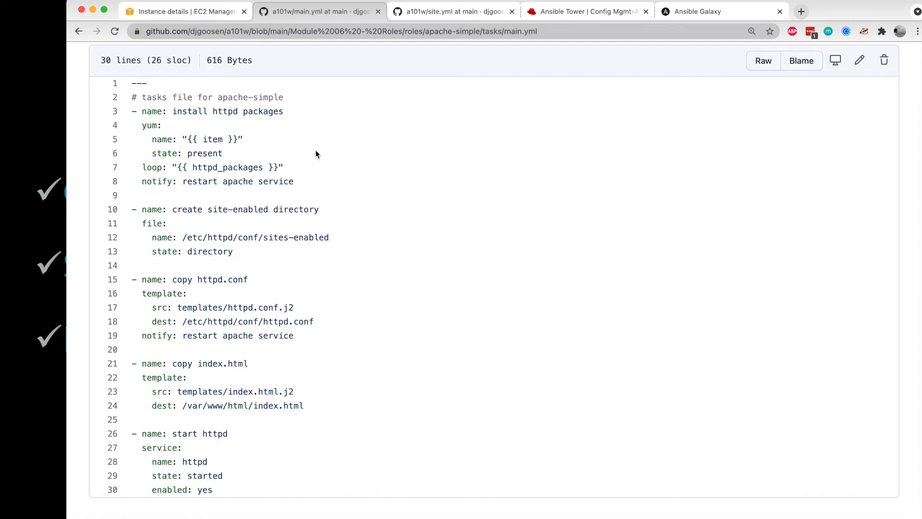
mouse_move(219, 157)
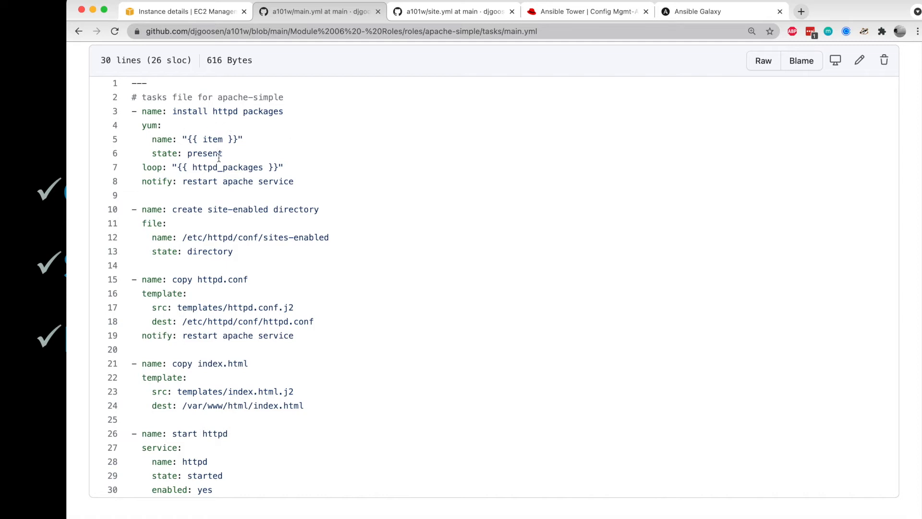
mouse_move(240, 146)
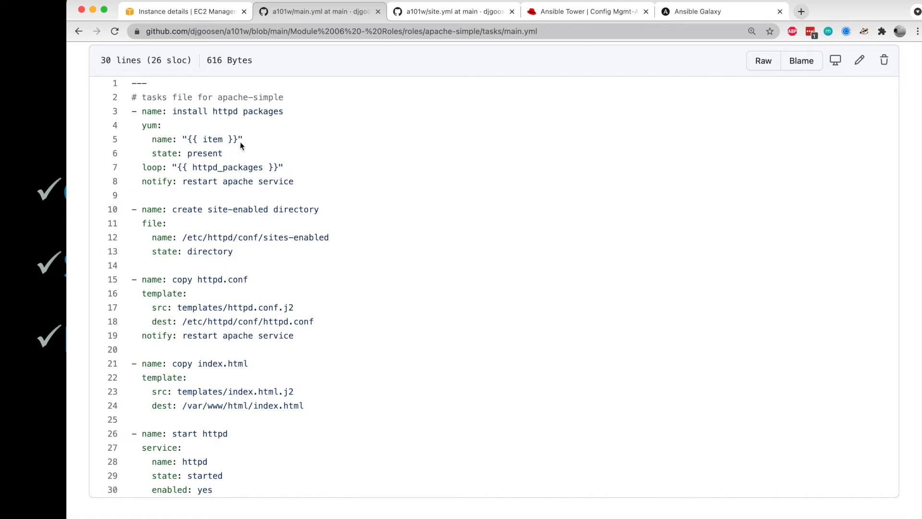
mouse_move(234, 176)
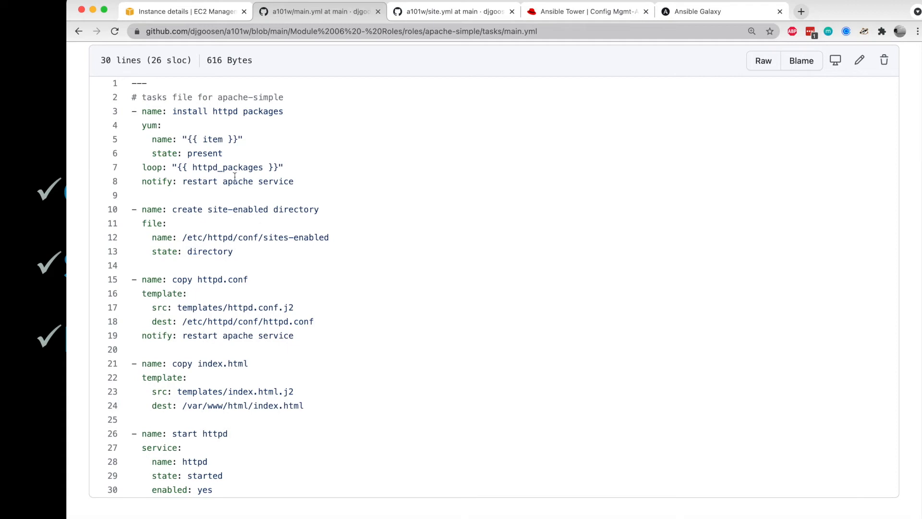
mouse_move(247, 271)
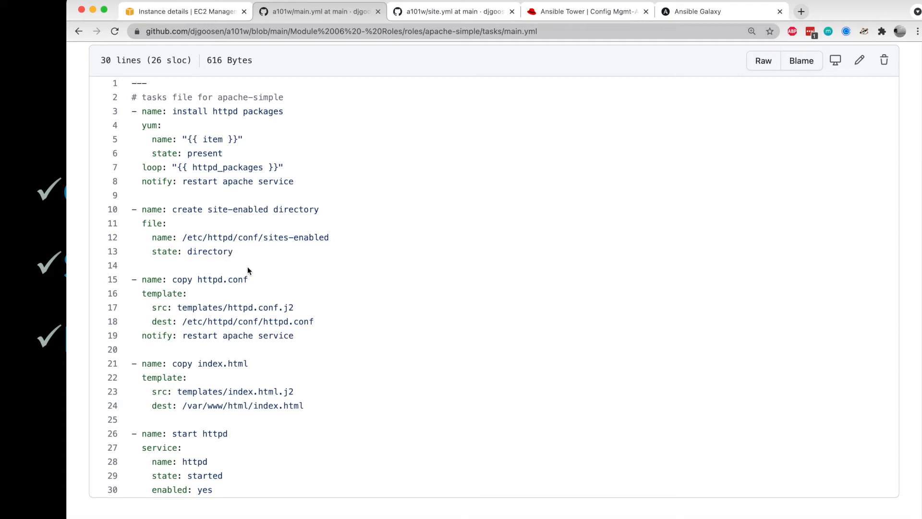
mouse_move(220, 311)
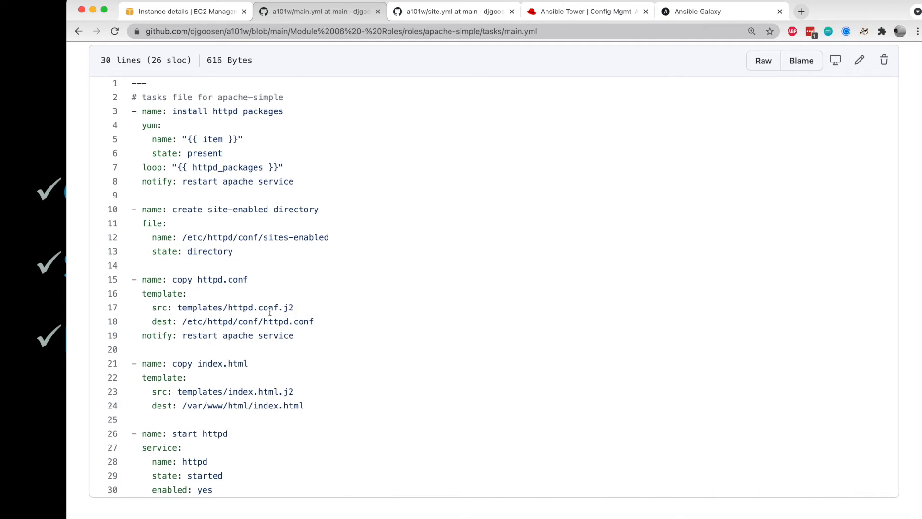
mouse_move(179, 391)
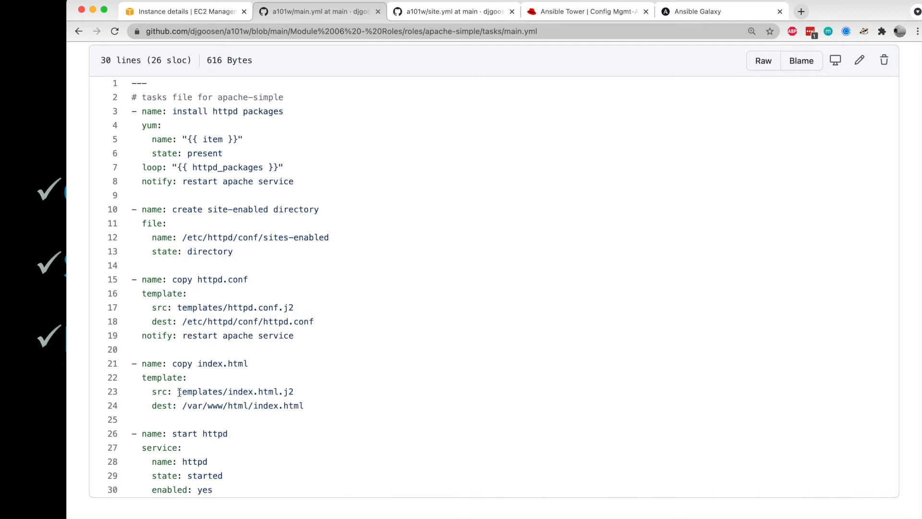
mouse_move(190, 382)
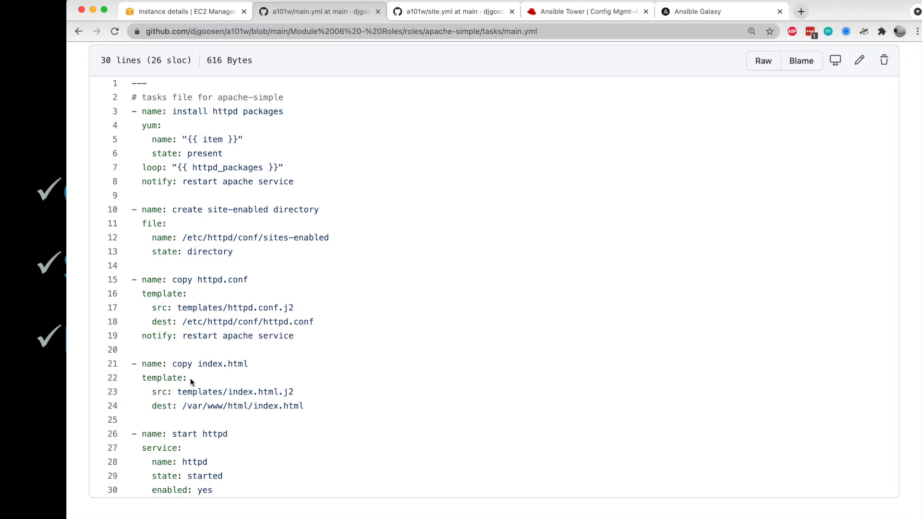
mouse_move(245, 416)
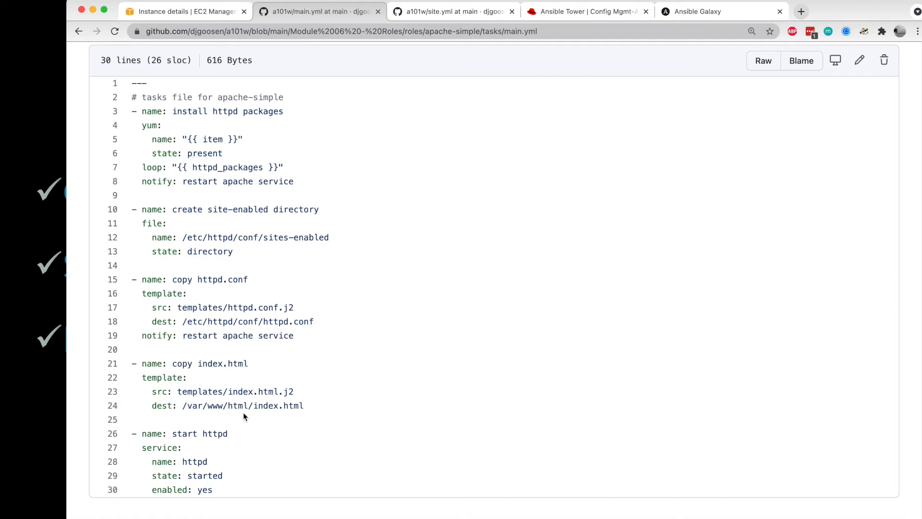
mouse_move(331, 323)
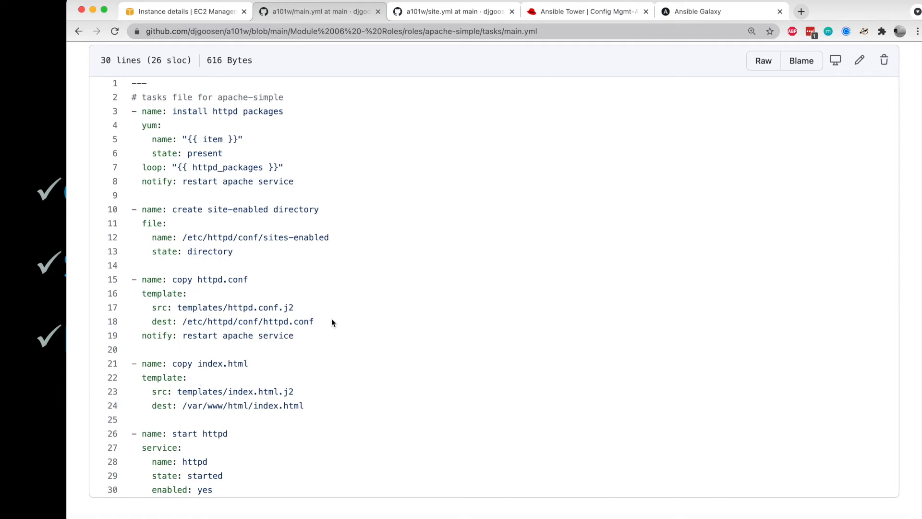
mouse_move(382, 98)
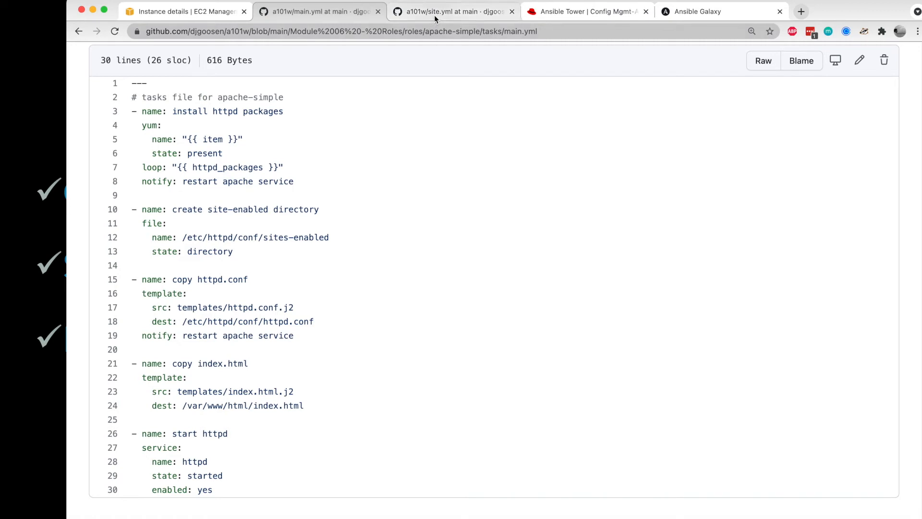
click(453, 12)
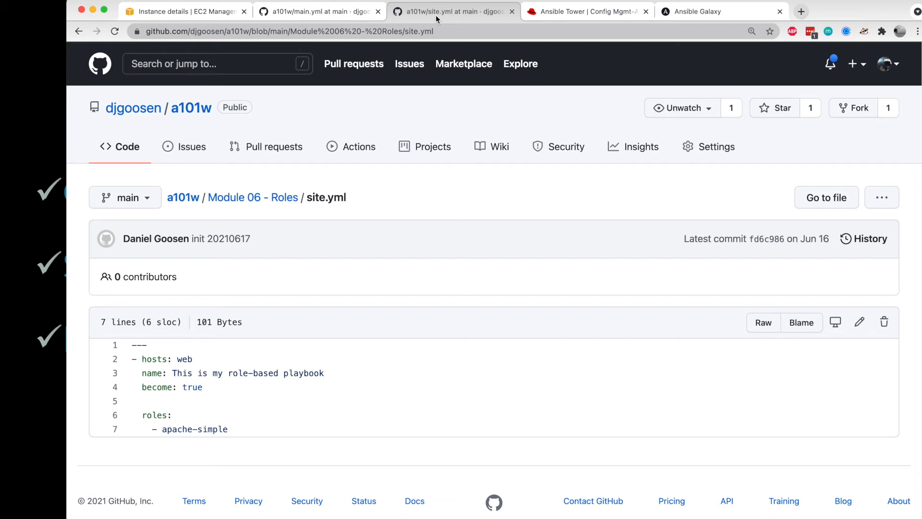
mouse_move(409, 63)
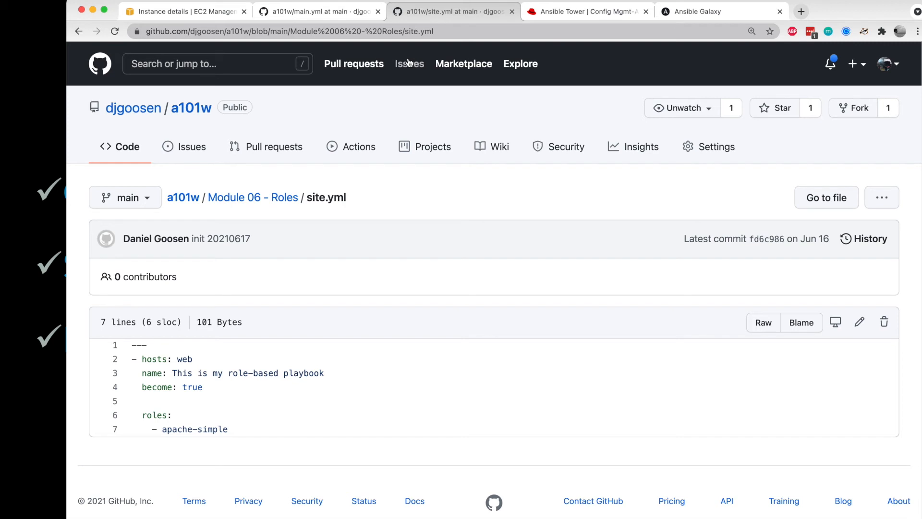
Move from site.yml to the Config Mgmt-Apache Simple Role job template in Tower
click(586, 12)
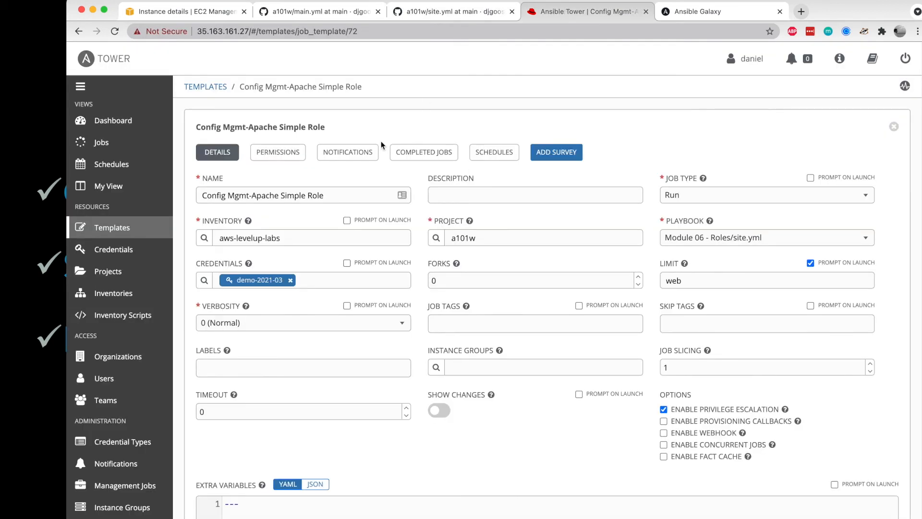
mouse_move(200, 254)
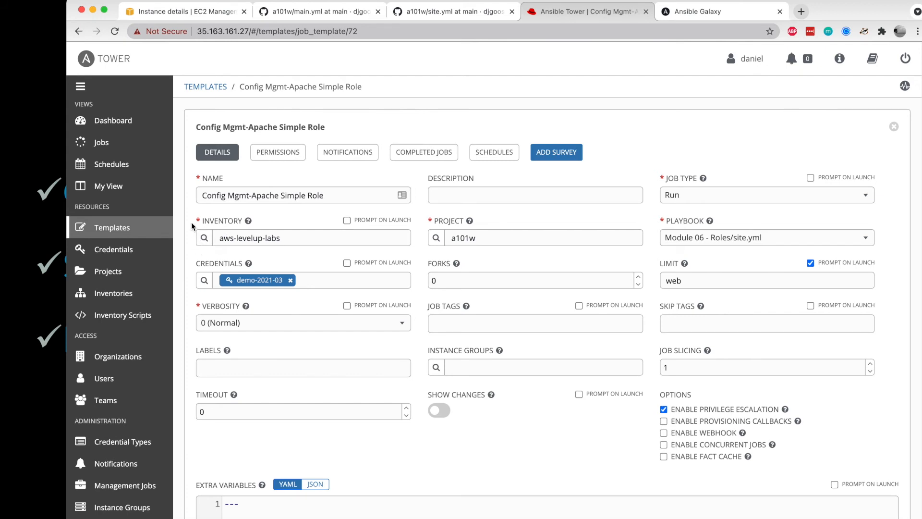
mouse_move(722, 250)
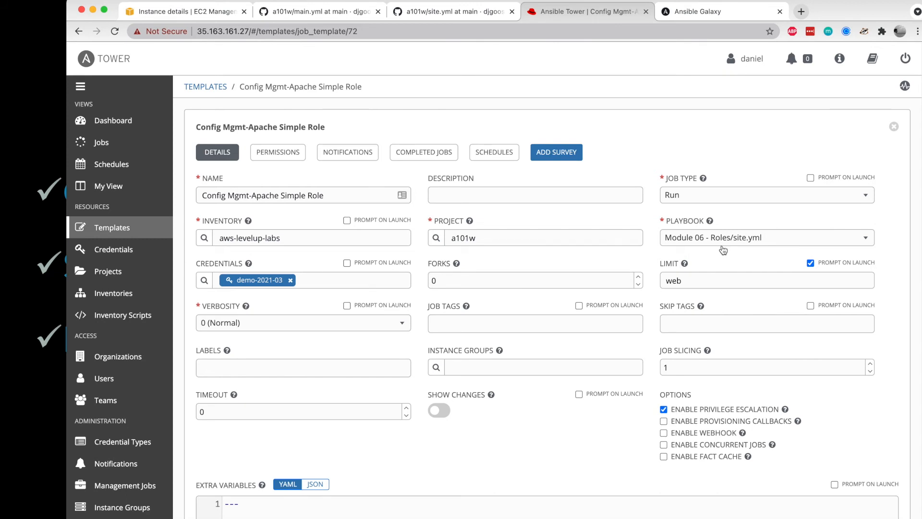
Launch a job from the Config Mgmt-Apache Simple Role template
scroll(down, 3)
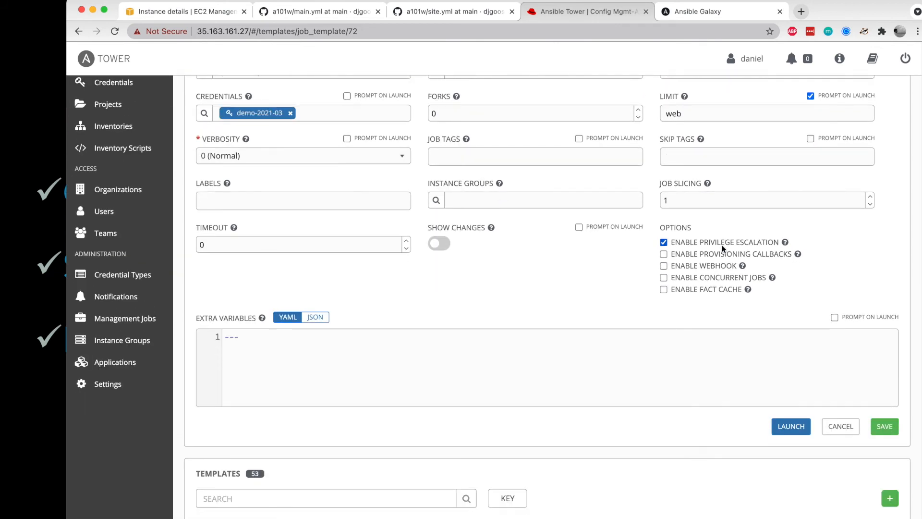
mouse_move(790, 426)
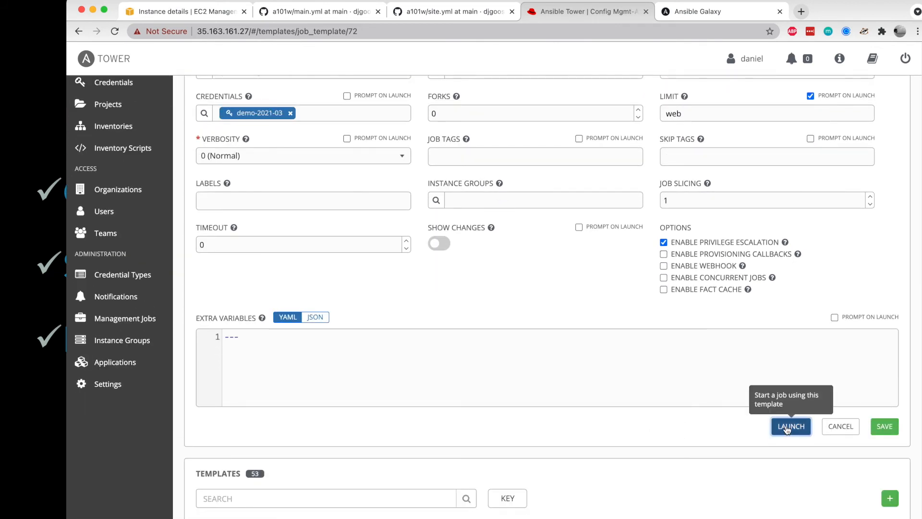
click(790, 426)
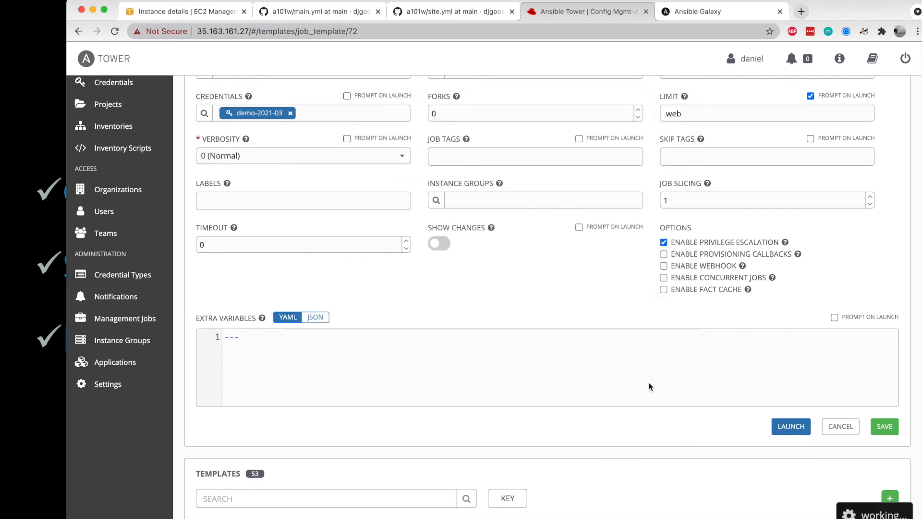
click(791, 425)
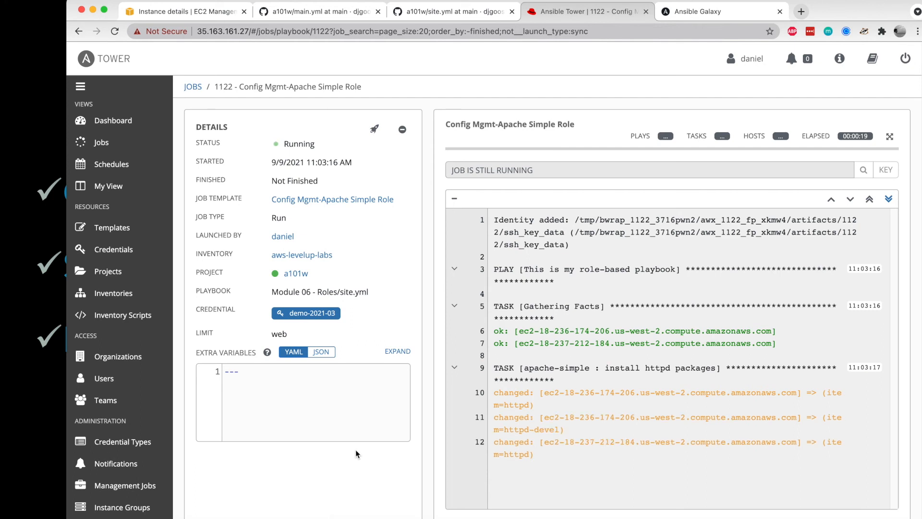
mouse_move(371, 387)
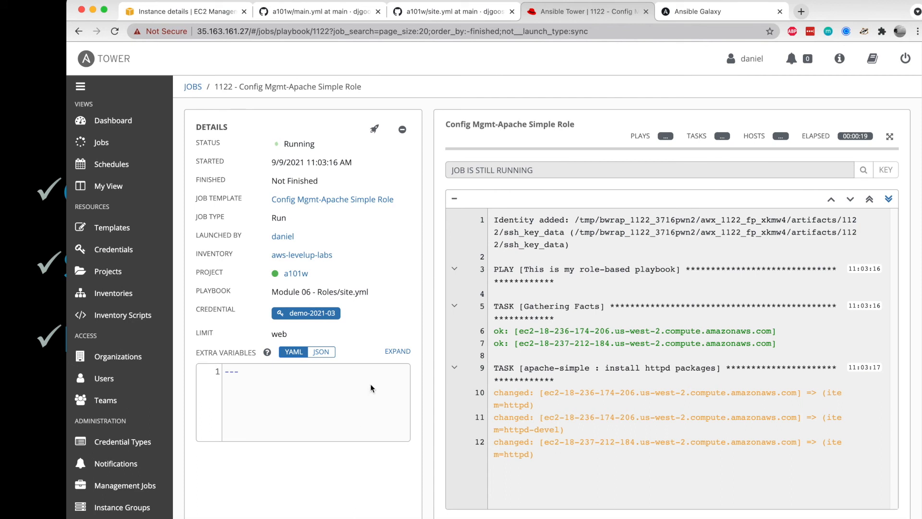
mouse_move(373, 379)
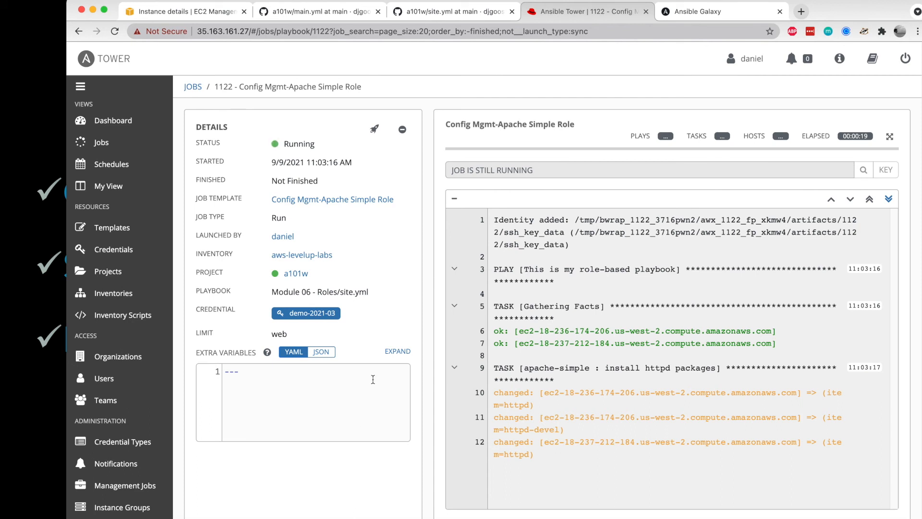
Scroll through job 1122's output as the apache-simple role tasks run on the web hosts
scroll(down, 3)
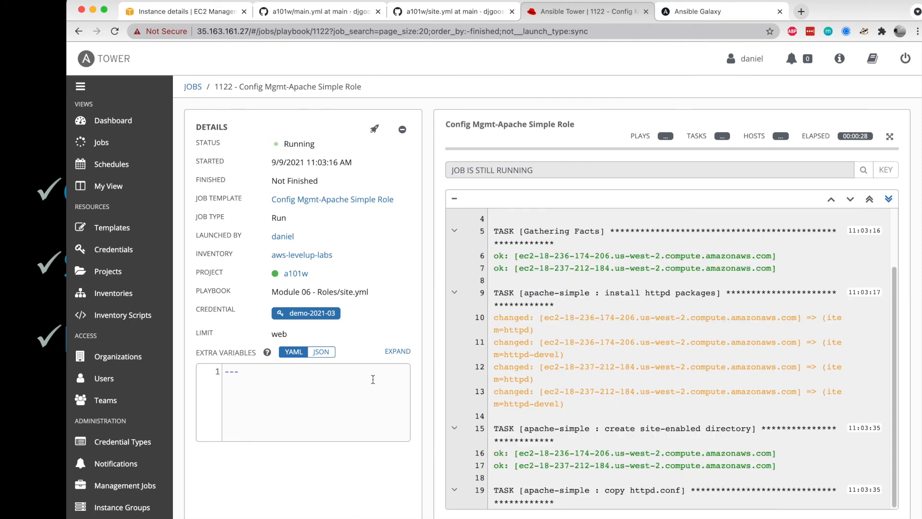
scroll(down, 3)
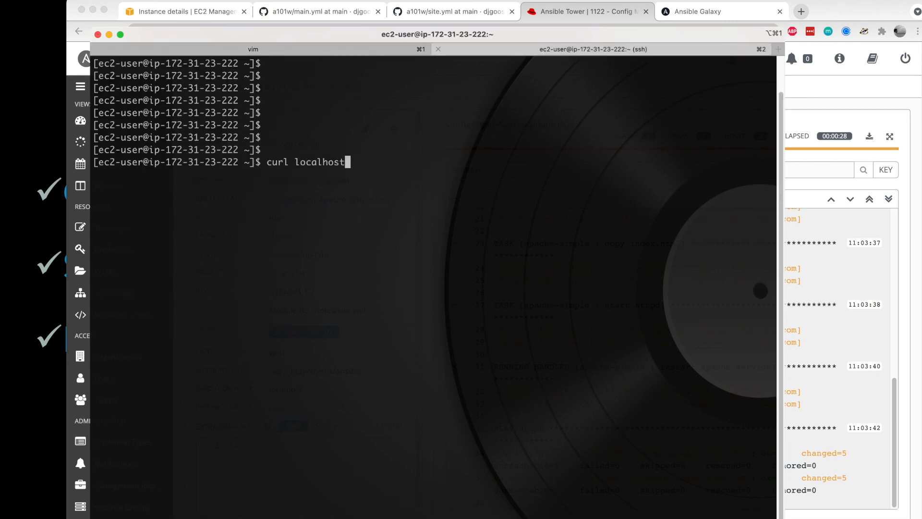
Run curl localhost to confirm the returned HTML shows the roles module test message
key(Return)
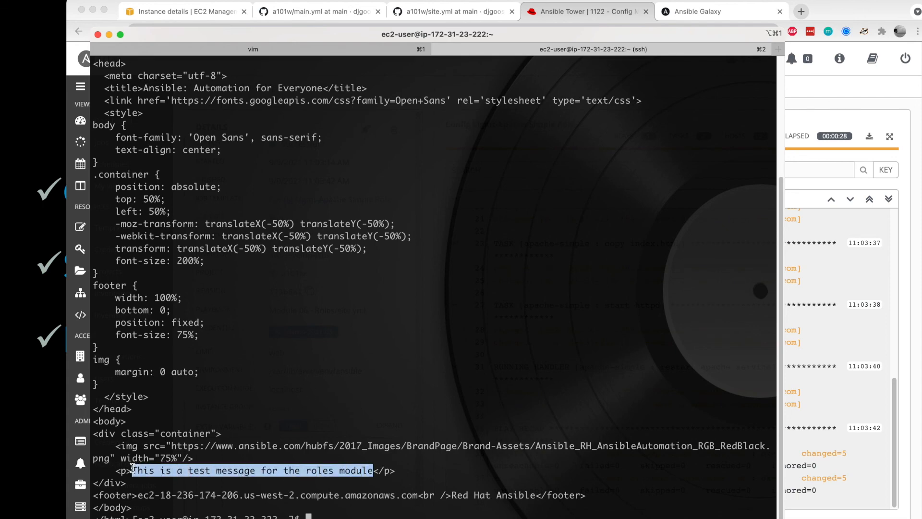
mouse_move(233, 402)
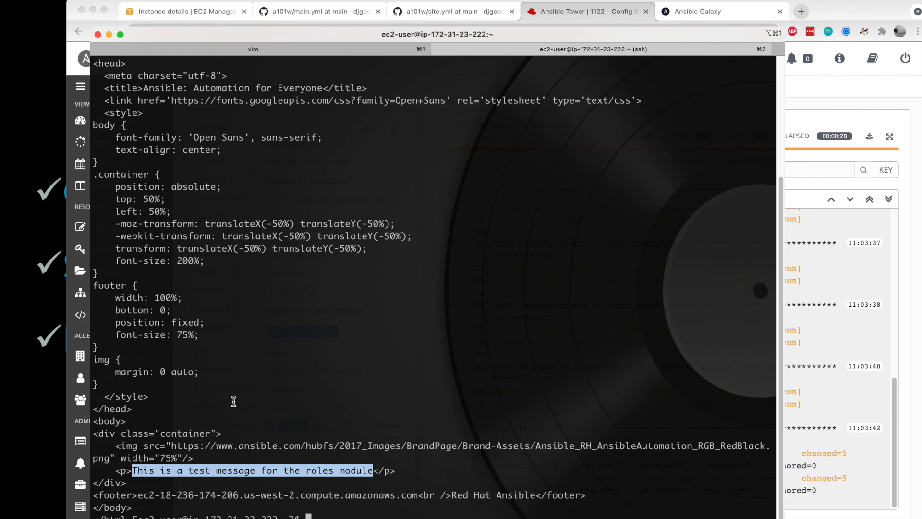